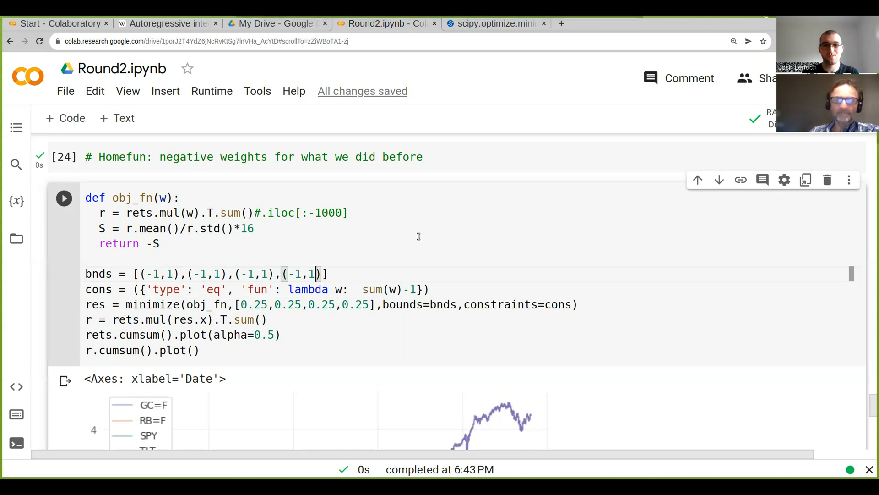
mouse_move(407, 278)
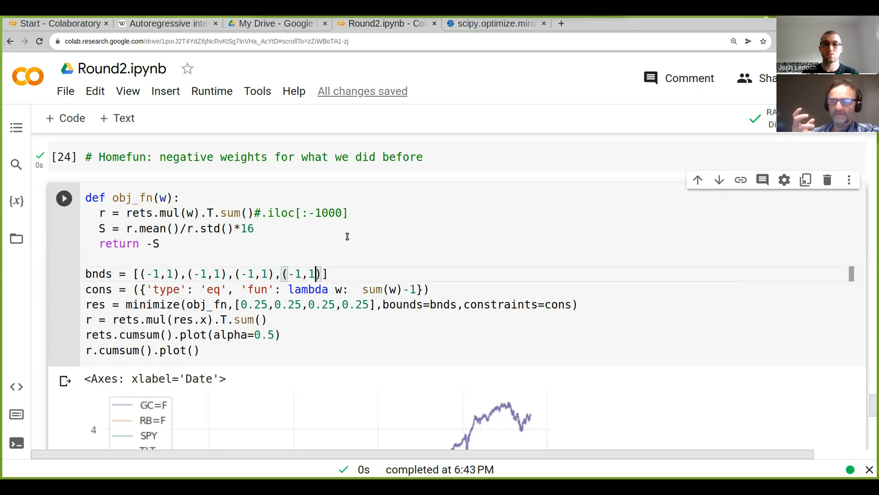
Step: Scroll down past the optimization cell with four weights bounded between -1 and 1
scroll("down", 3)
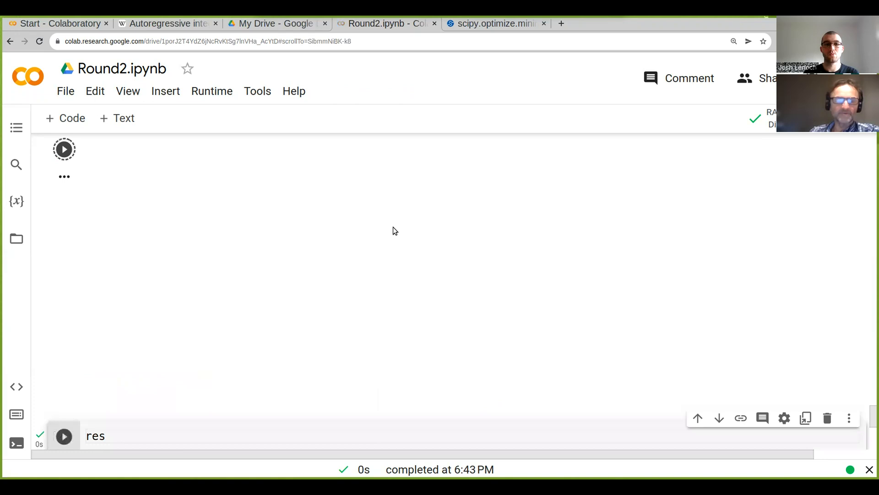
Step: Rerun the res cell to show weights 0.3419, 0.05741, 0.3329 and 0.2679
left_click(64, 148)
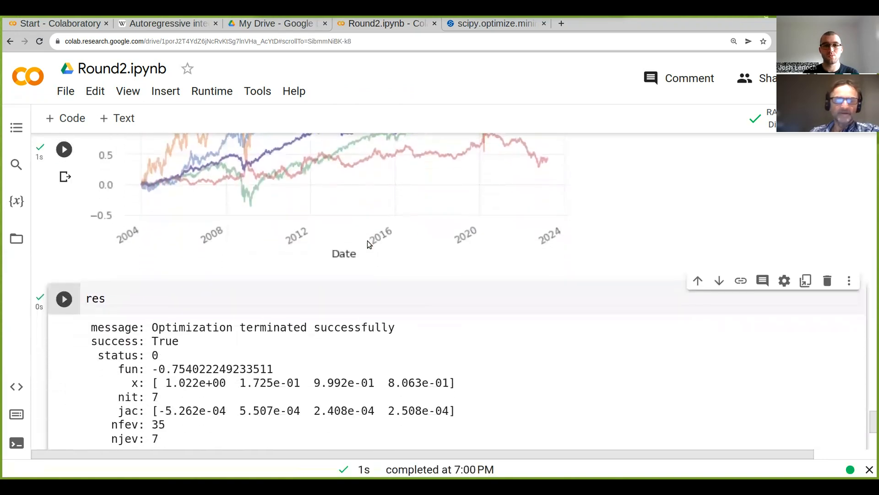
scroll("down", 3)
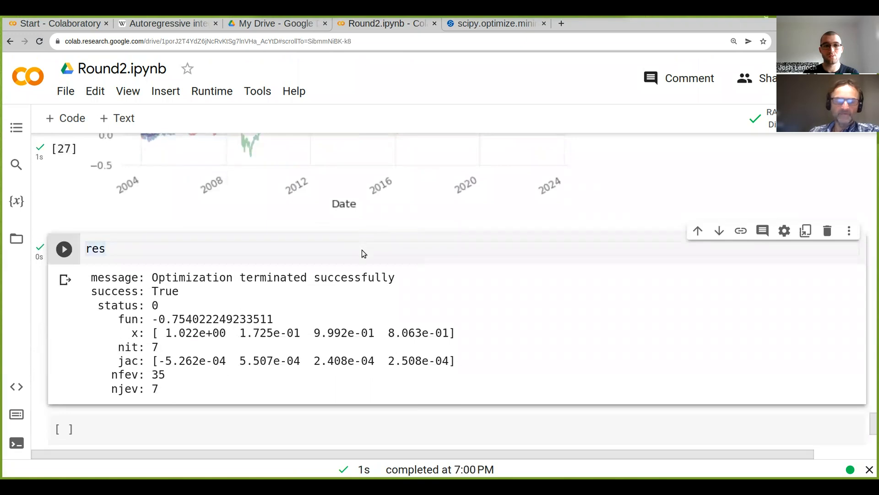
left_click(63, 248)
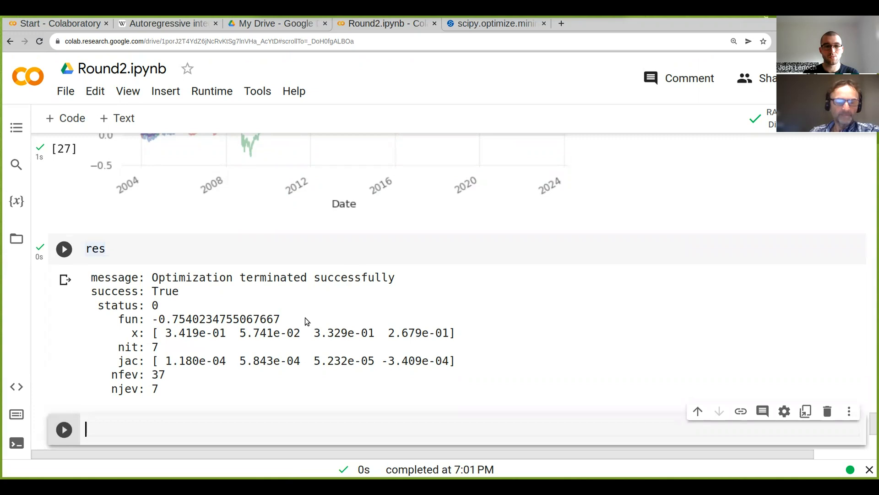
scroll("up", 3)
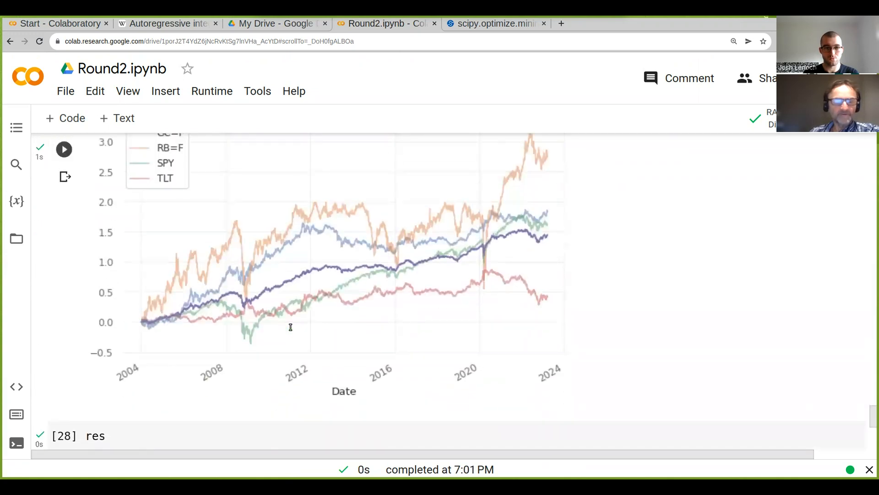
scroll("down", 3)
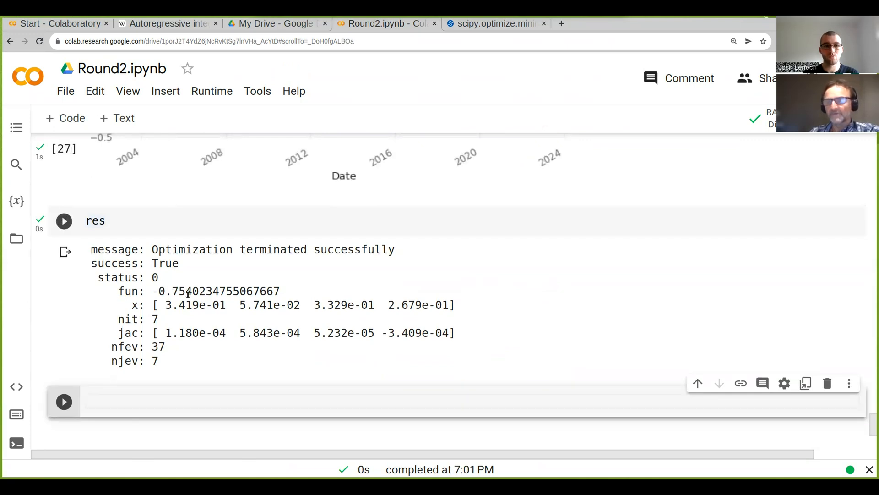
scroll("up", 3)
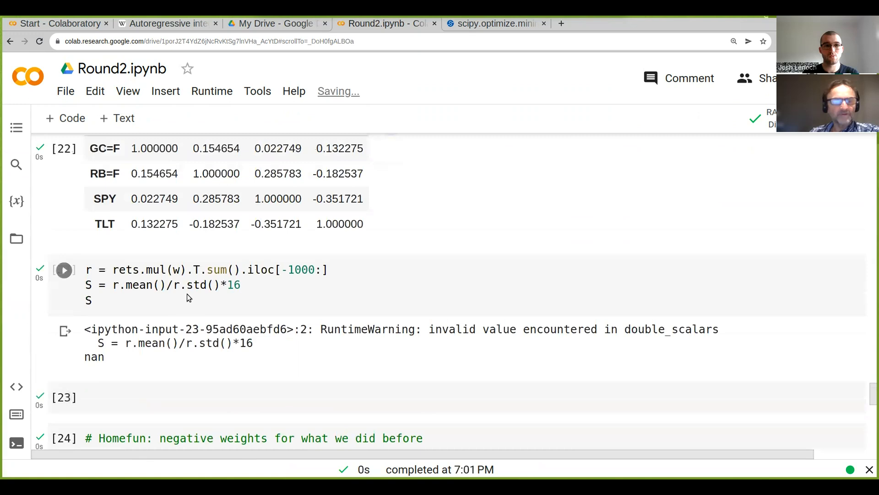
scroll("up", 3)
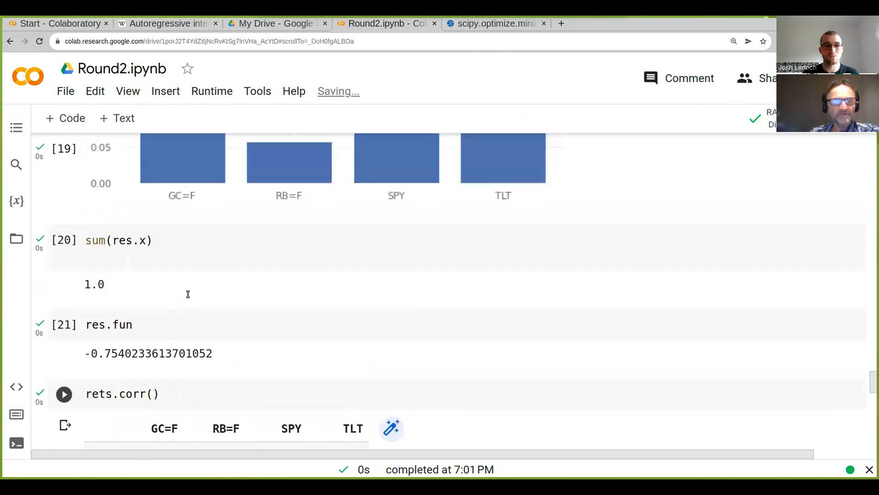
scroll("up", 3)
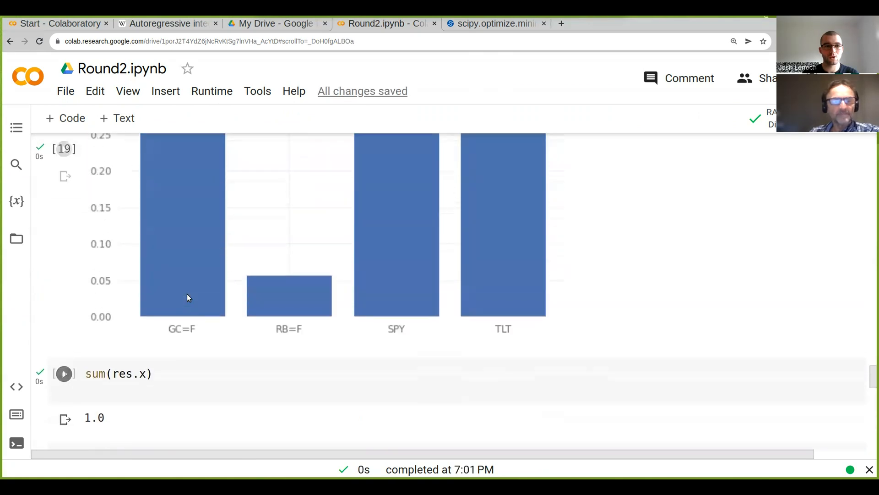
scroll("down", 3)
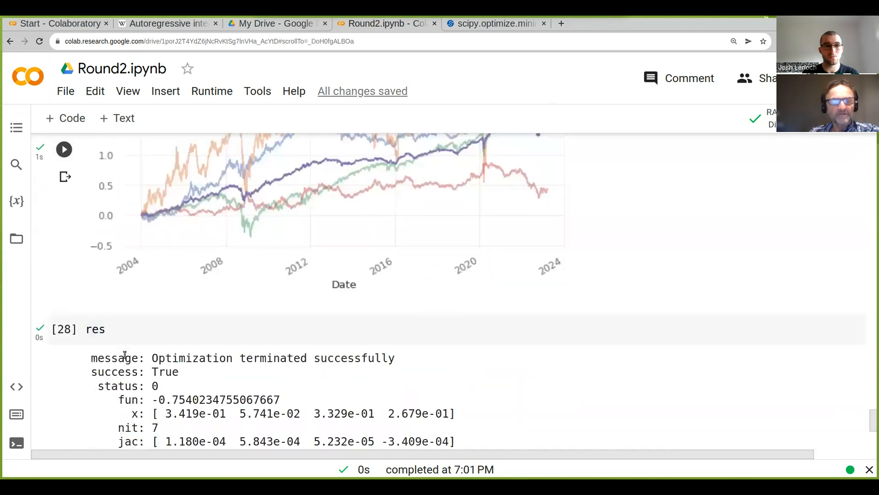
scroll("down", 3)
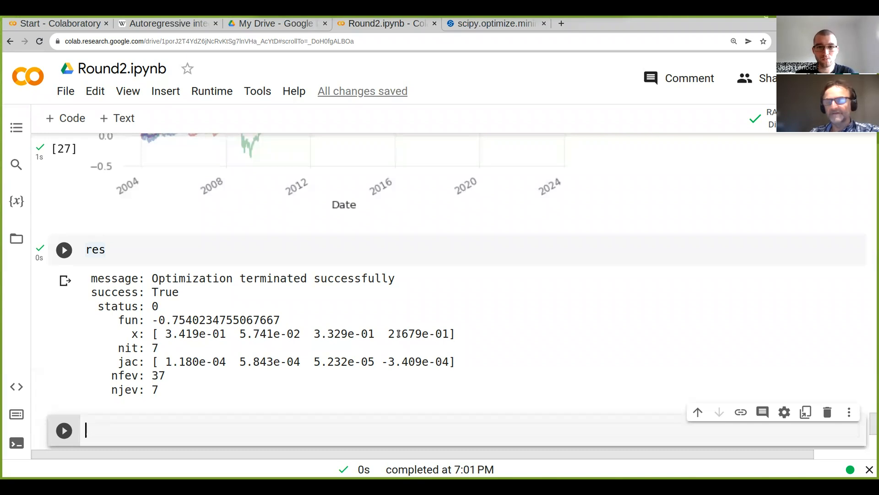
scroll("up", 3)
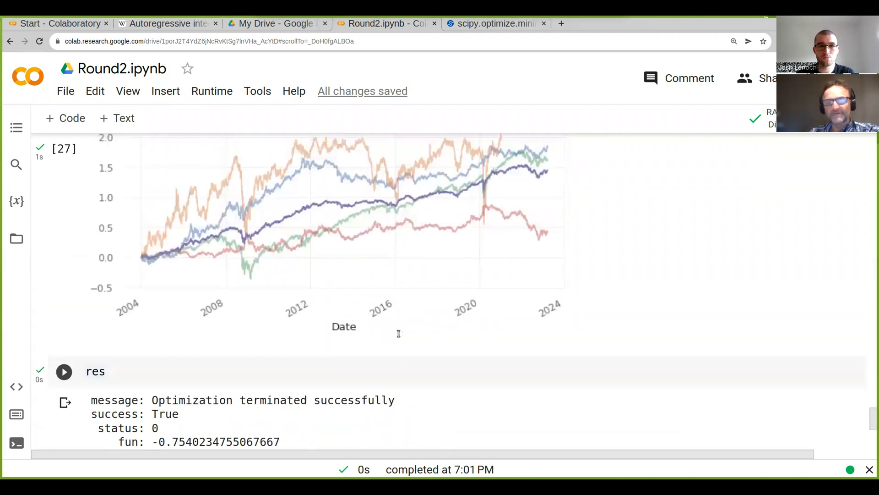
Step: Scroll through the cumulative-return chart and the negative-weight optimization code above it
scroll("up", 3)
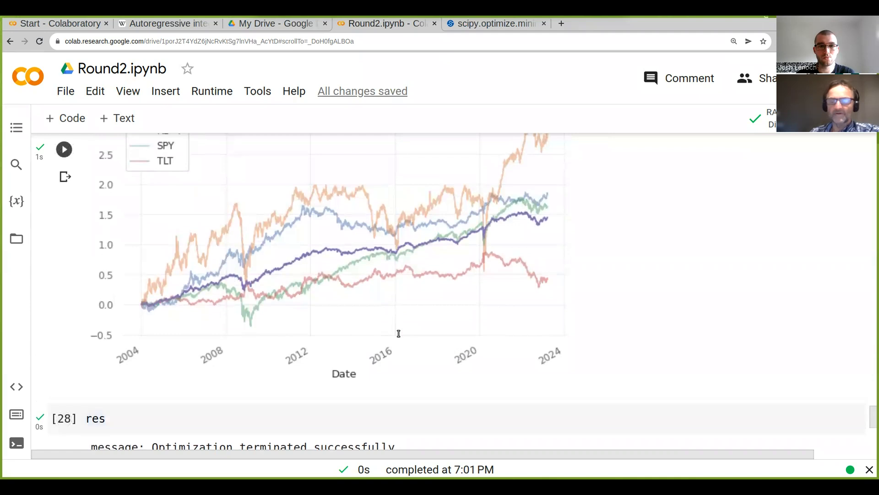
scroll("up", 3)
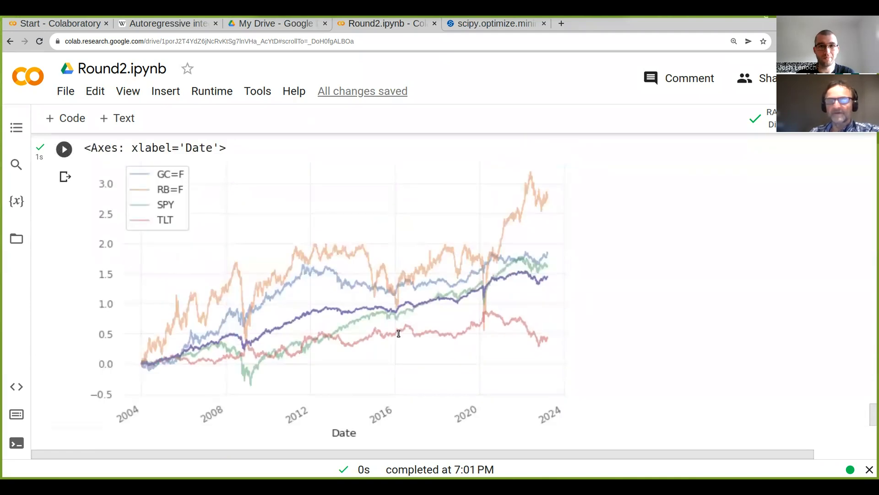
mouse_move(457, 277)
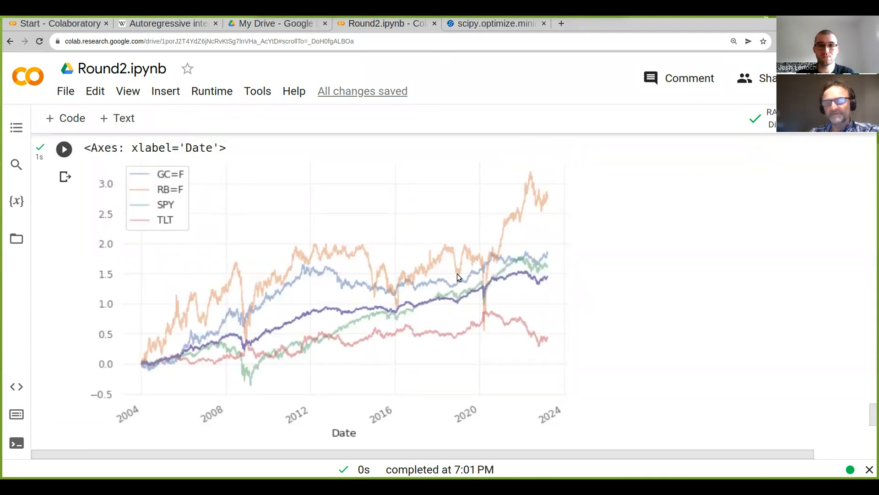
mouse_move(362, 336)
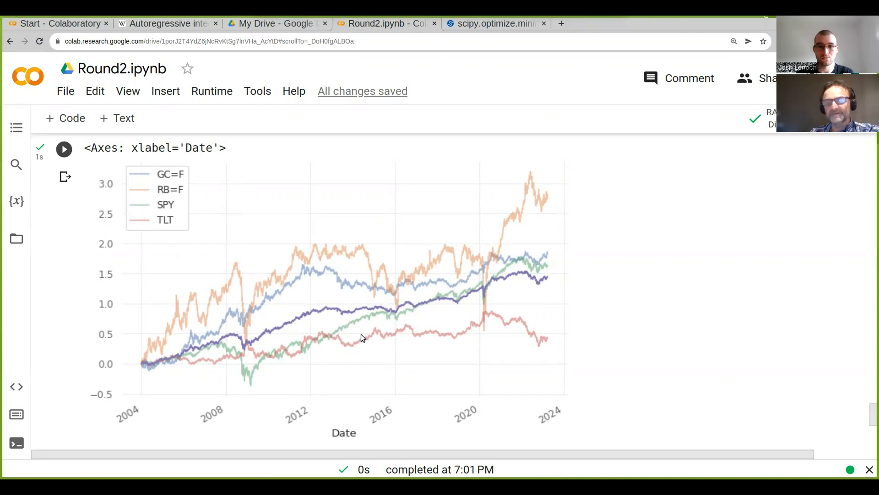
mouse_move(348, 345)
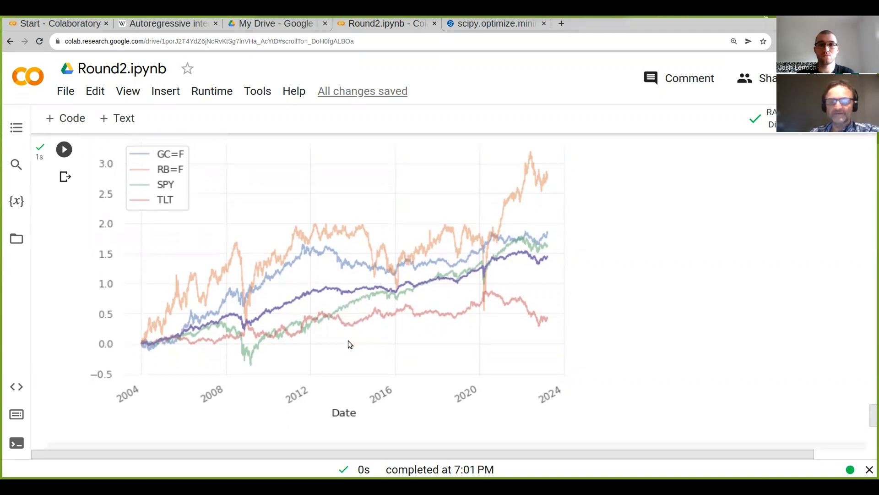
mouse_move(487, 302)
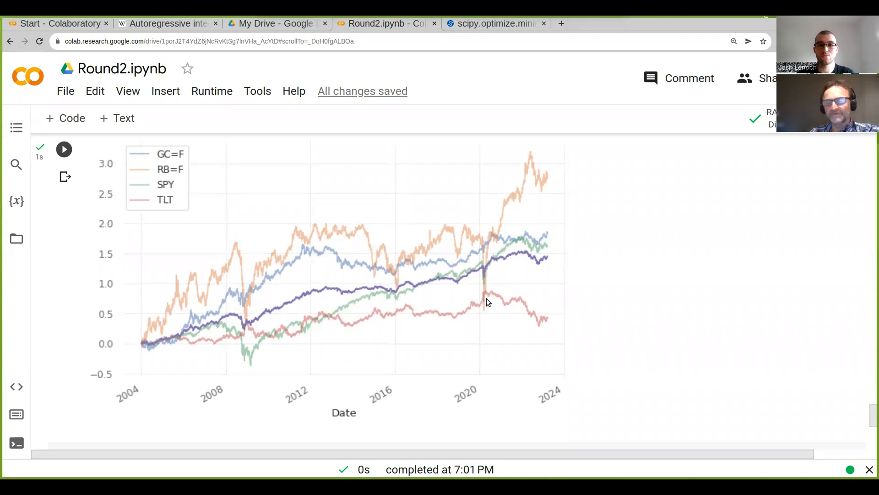
mouse_move(475, 285)
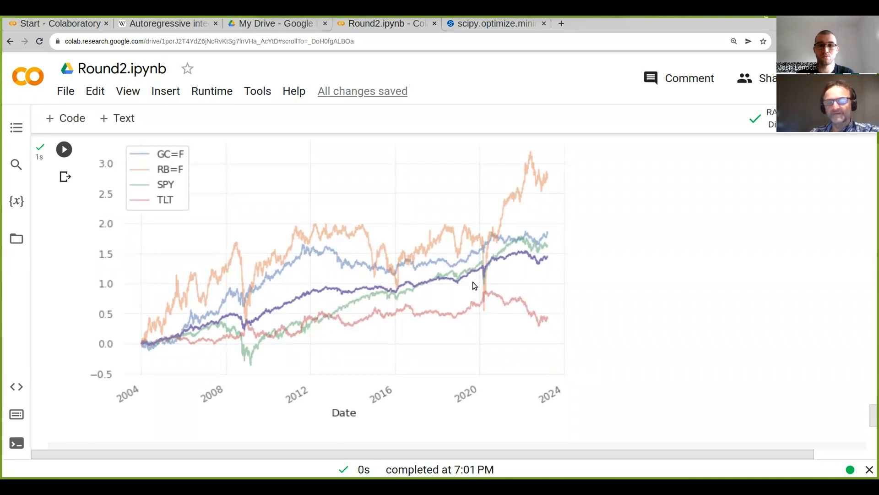
mouse_move(494, 300)
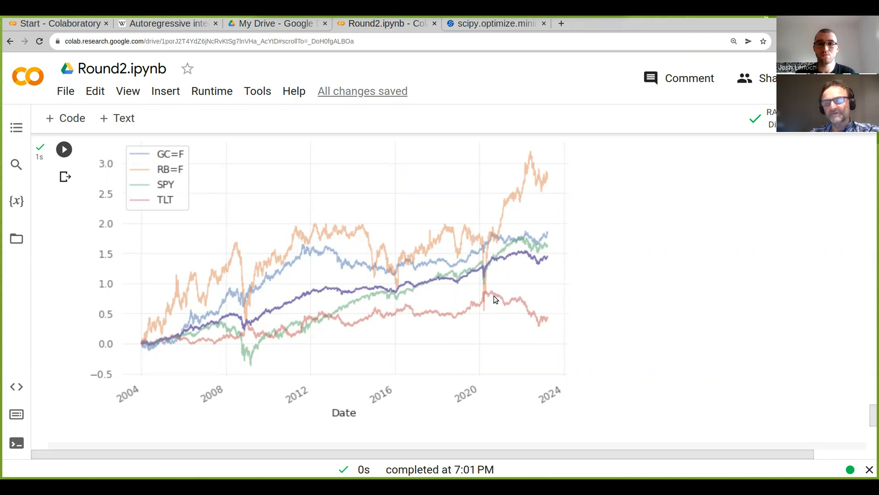
mouse_move(491, 232)
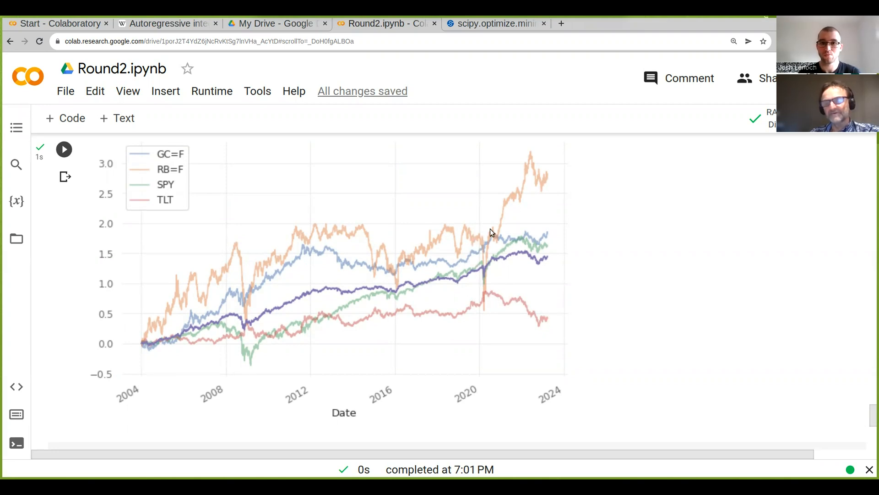
mouse_move(422, 332)
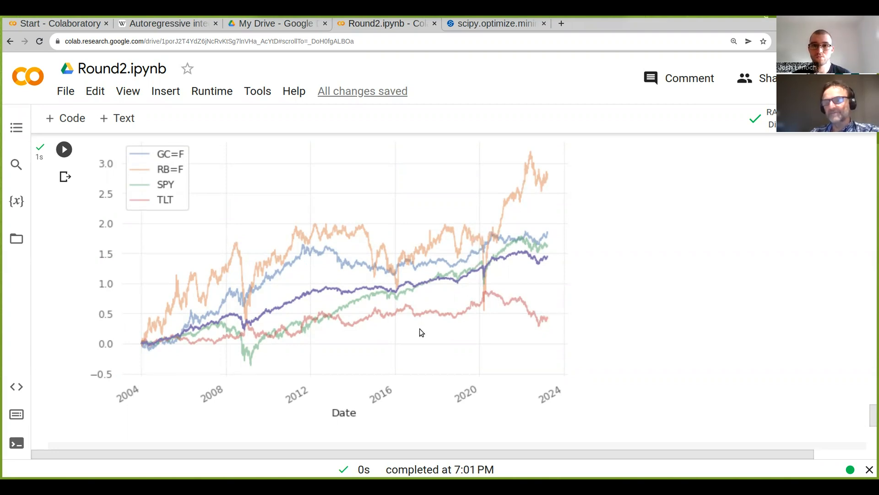
mouse_move(481, 254)
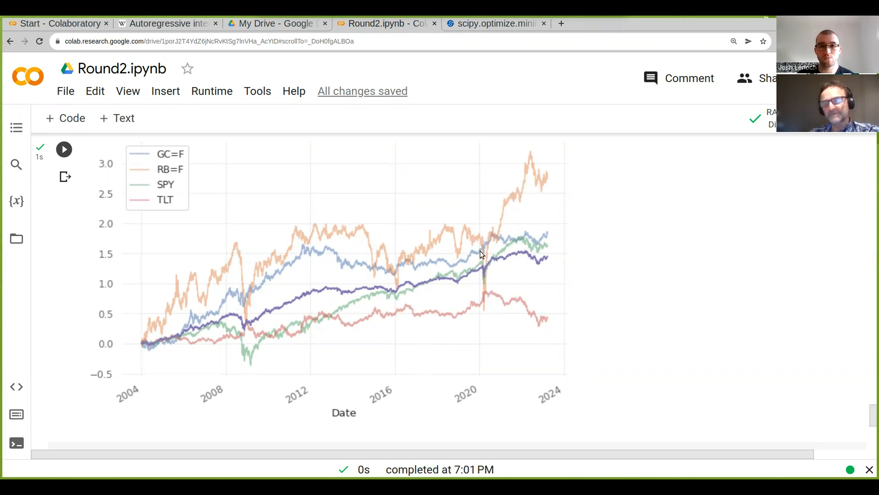
mouse_move(542, 288)
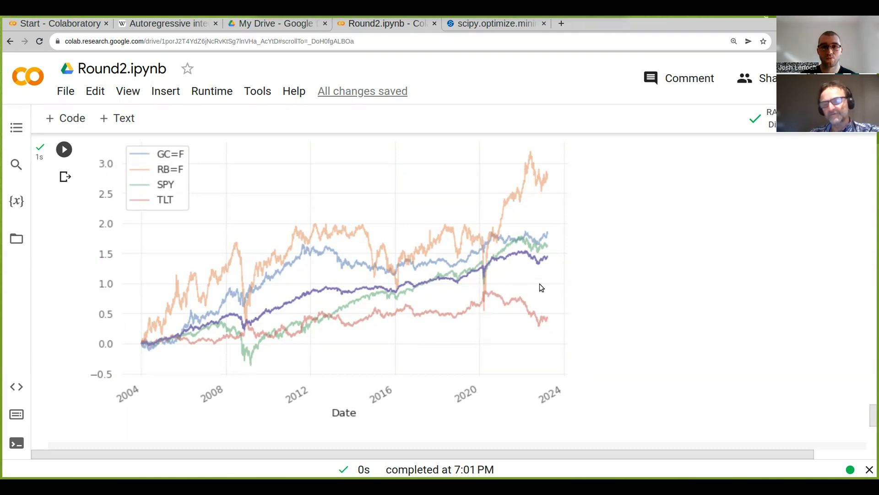
mouse_move(533, 217)
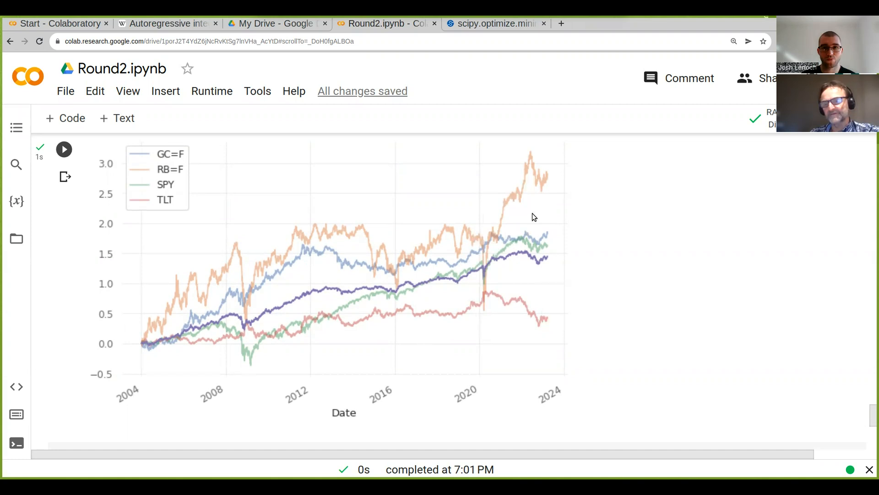
mouse_move(393, 332)
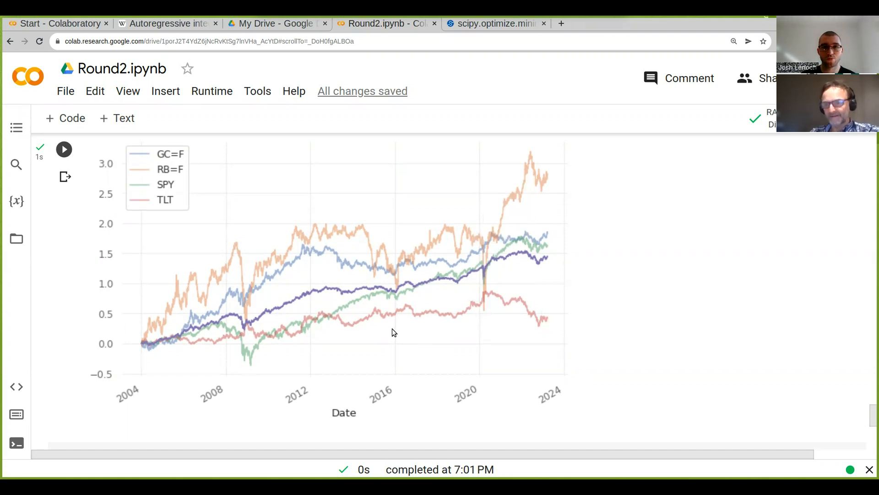
scroll("up", 3)
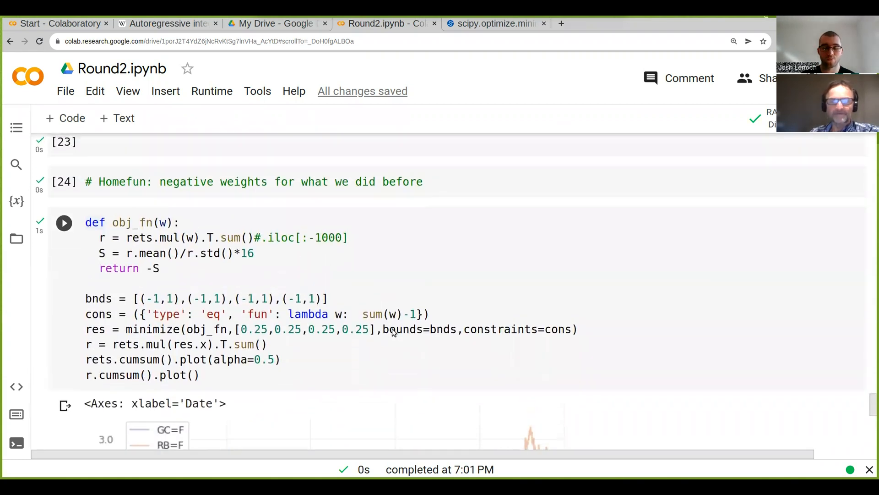
Step: Restrict the objective to .loc['2020-02-02':] returns and rerun the optimization
left_click(261, 238)
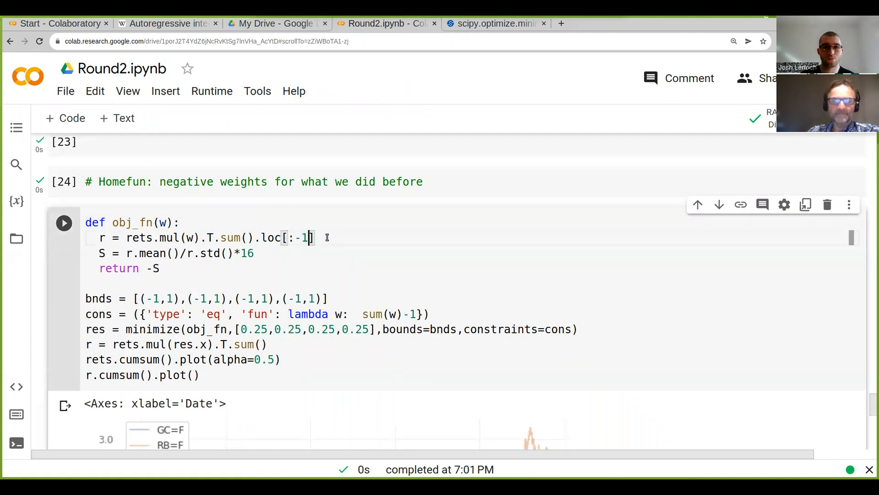
type("''")
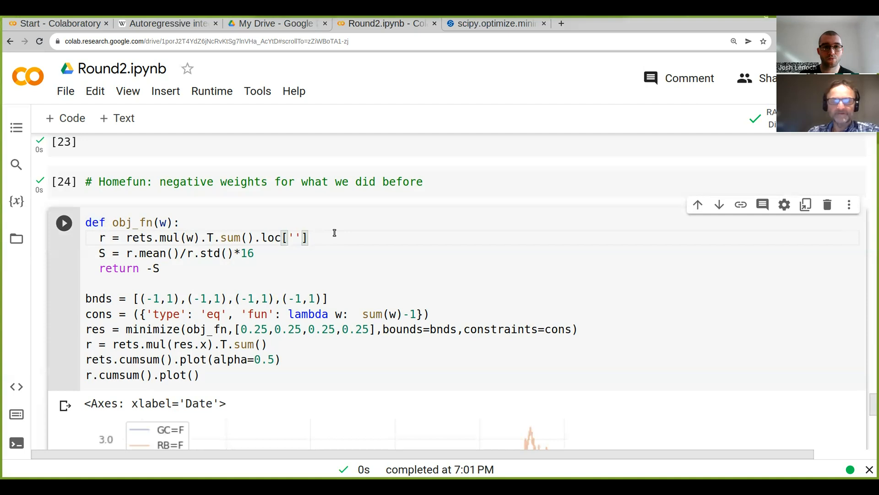
type("2")
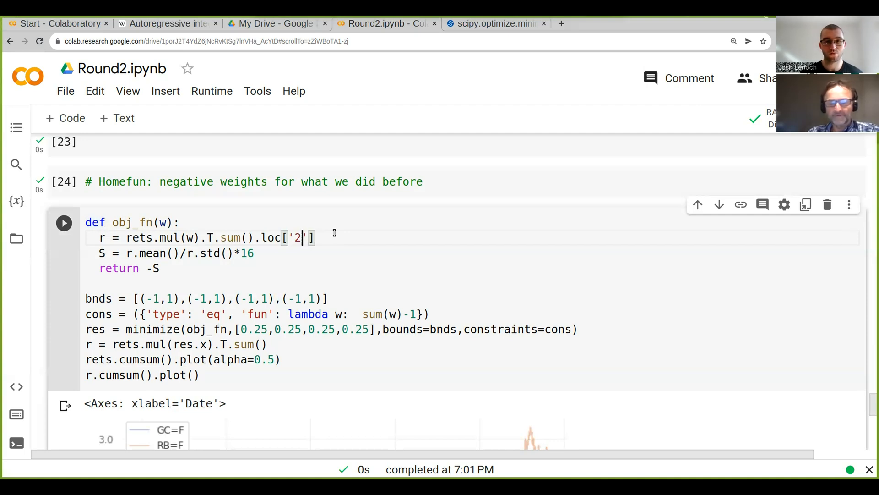
type("020-0")
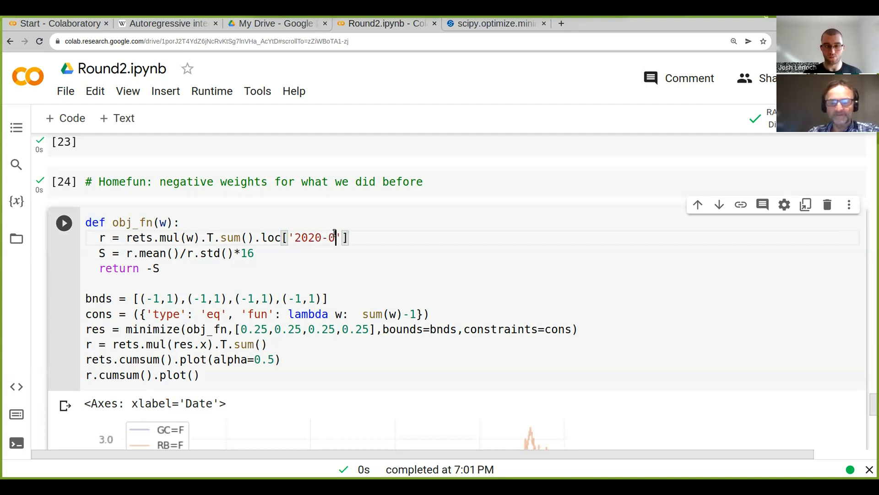
type("2-02':")
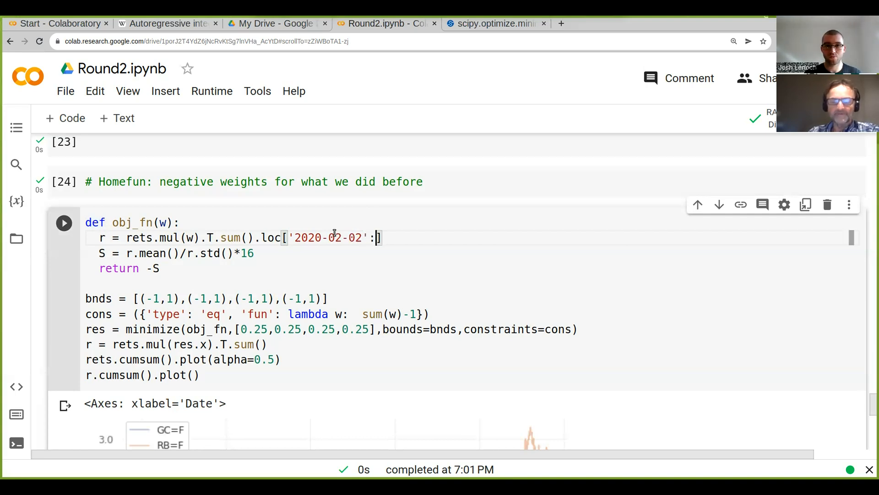
left_click(63, 223)
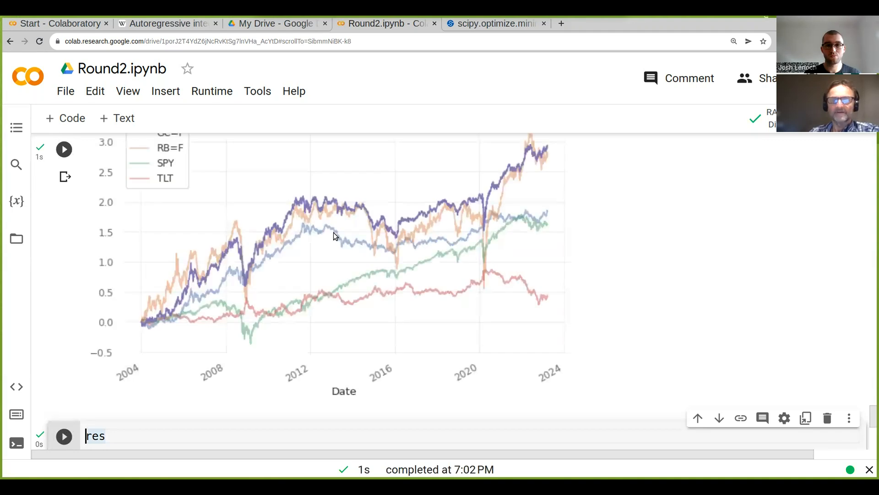
Step: Rerun res to print weights 1.0, 0.316, 0.279, -0.595 and objective -0.843
scroll("up", 3)
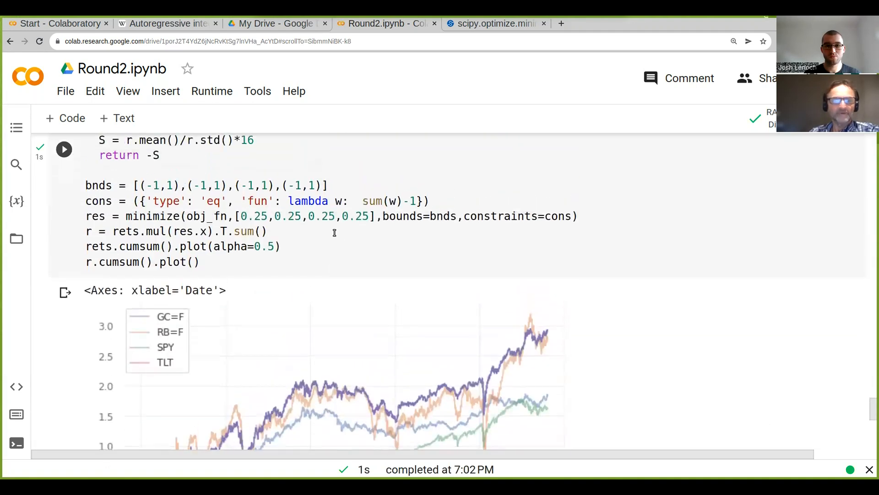
scroll("down", 3)
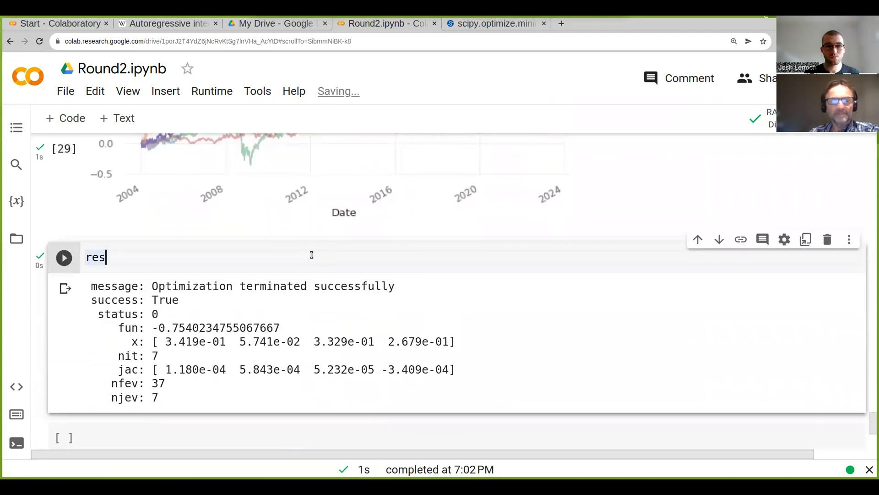
left_click(63, 258)
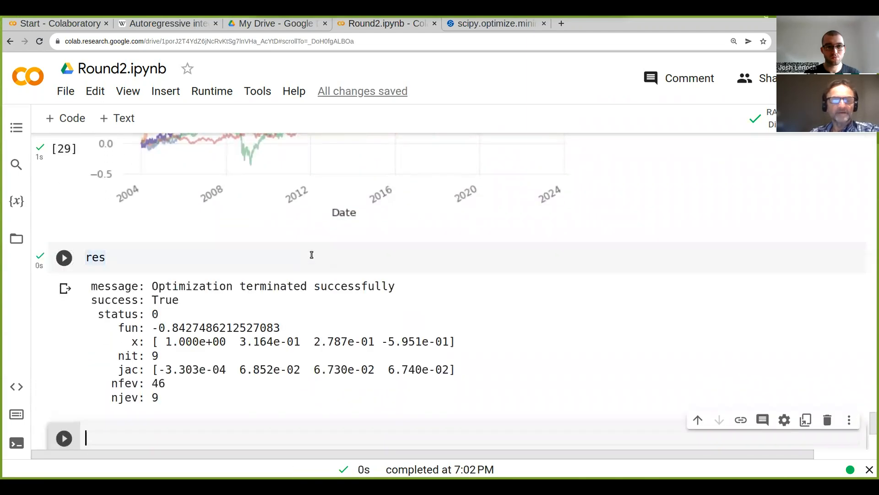
scroll("down", 3)
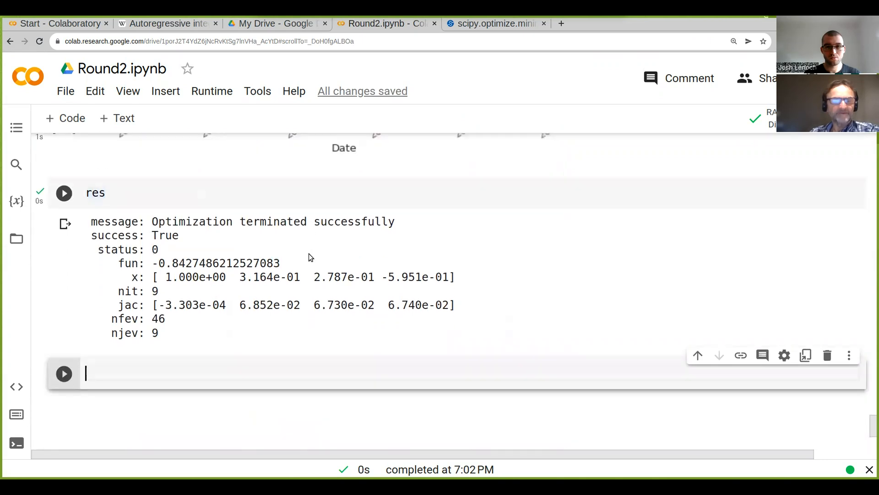
mouse_move(400, 280)
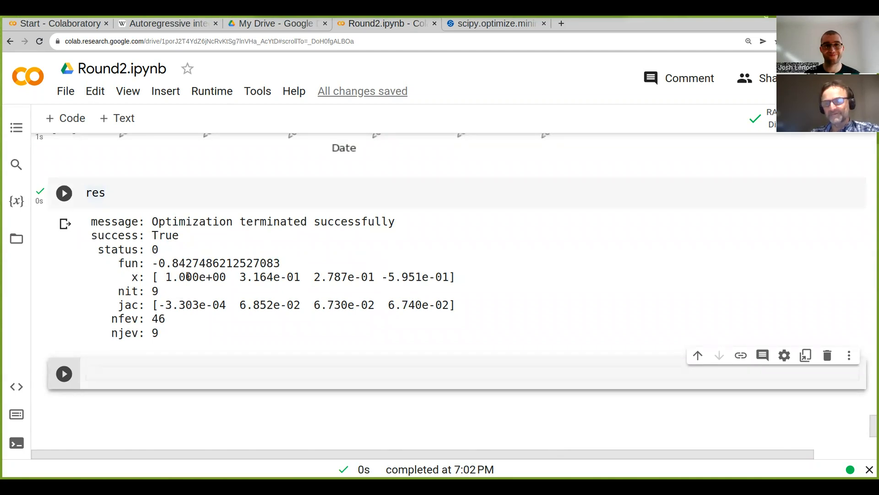
scroll("up", 3)
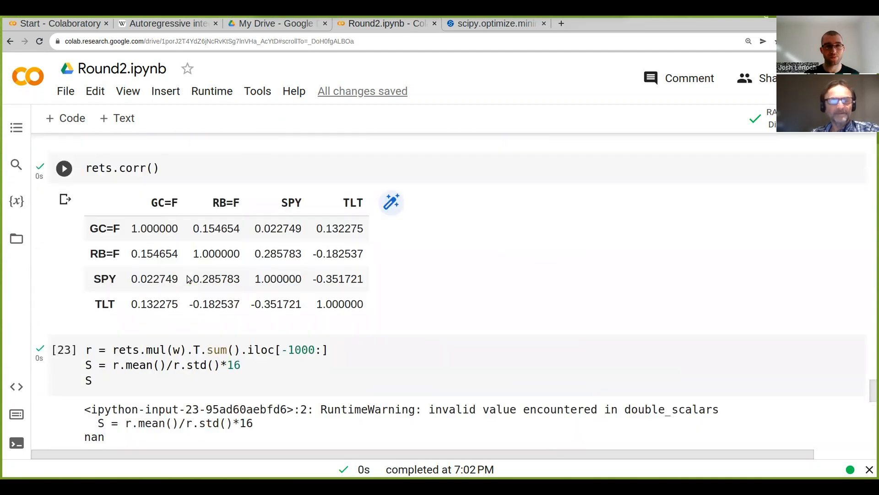
scroll("down", 3)
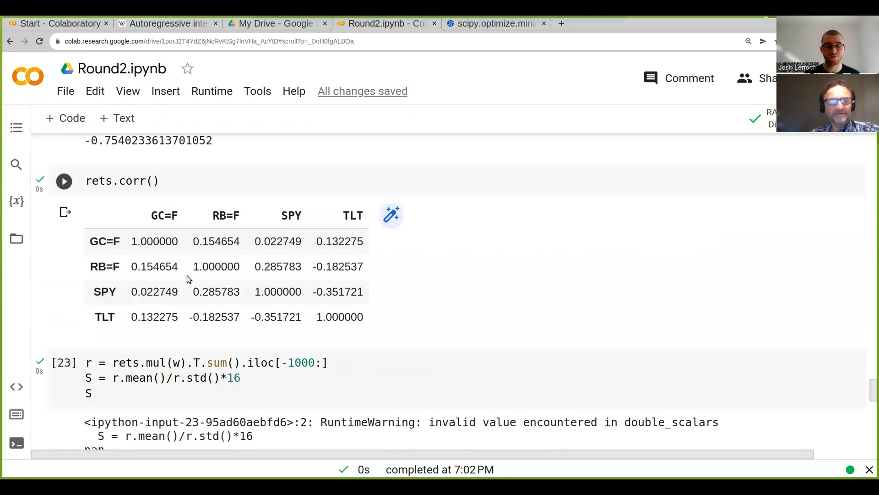
scroll("down", 3)
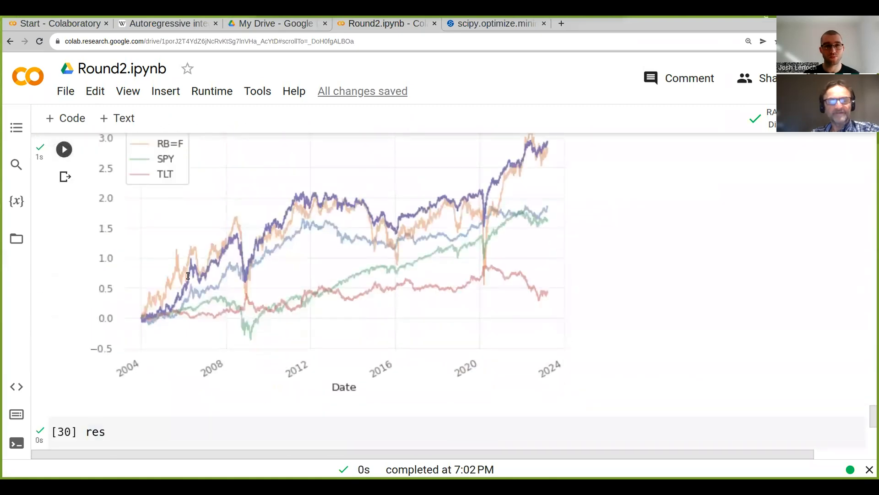
scroll("down", 3)
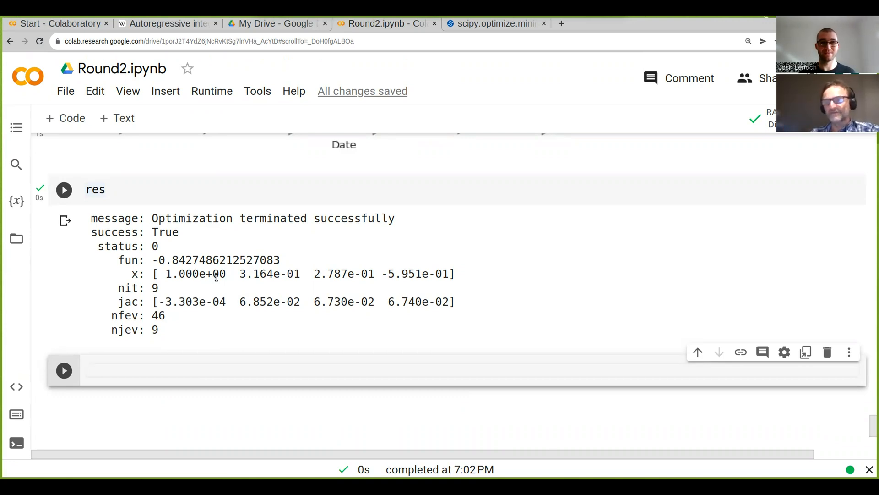
scroll("up", 3)
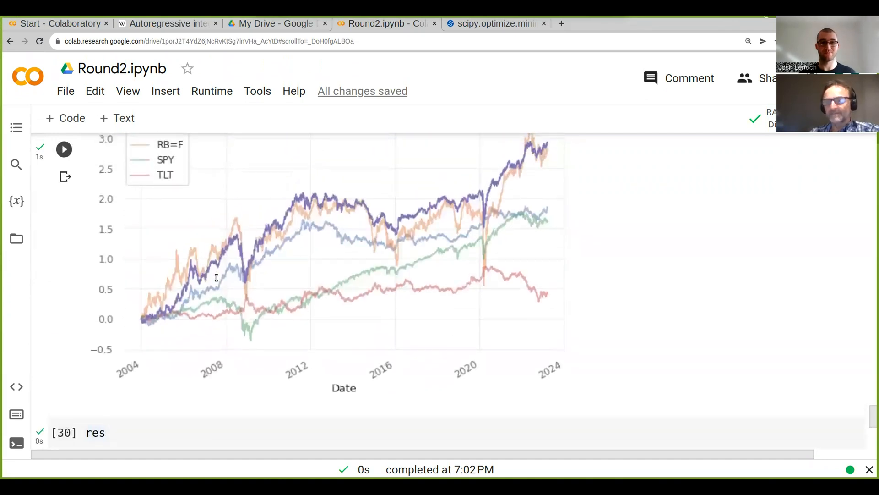
scroll("up", 3)
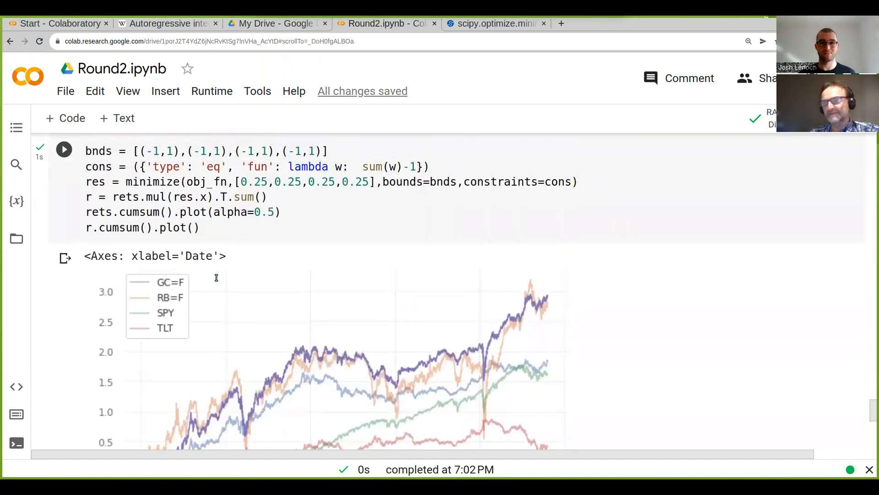
scroll("up", 3)
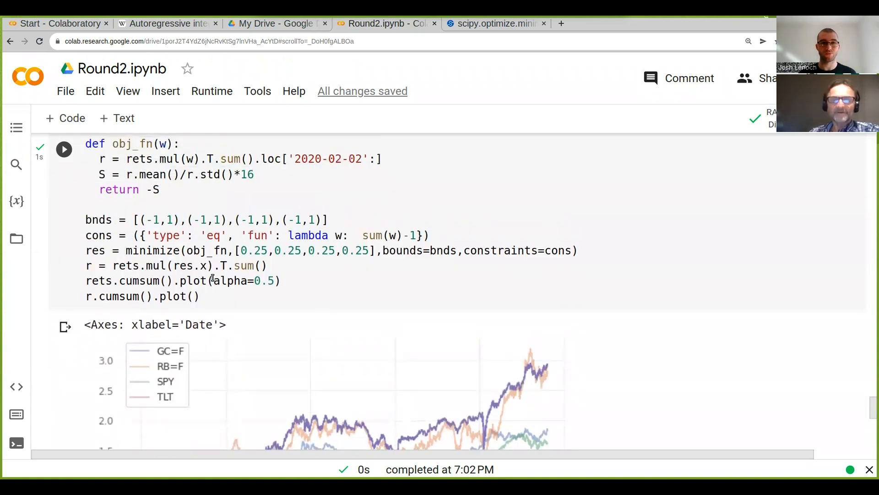
Step: Comment out the 2020-02-02 date slice and change the constraint to sum(w)
left_click(253, 159)
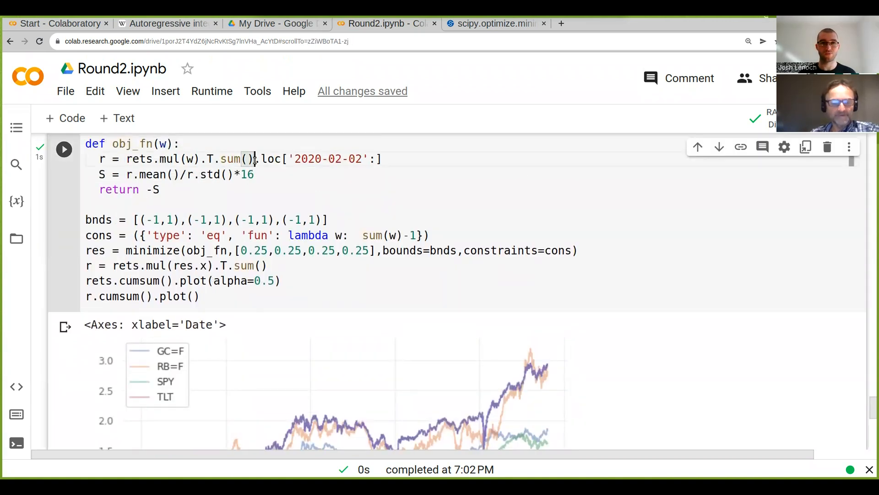
type("#")
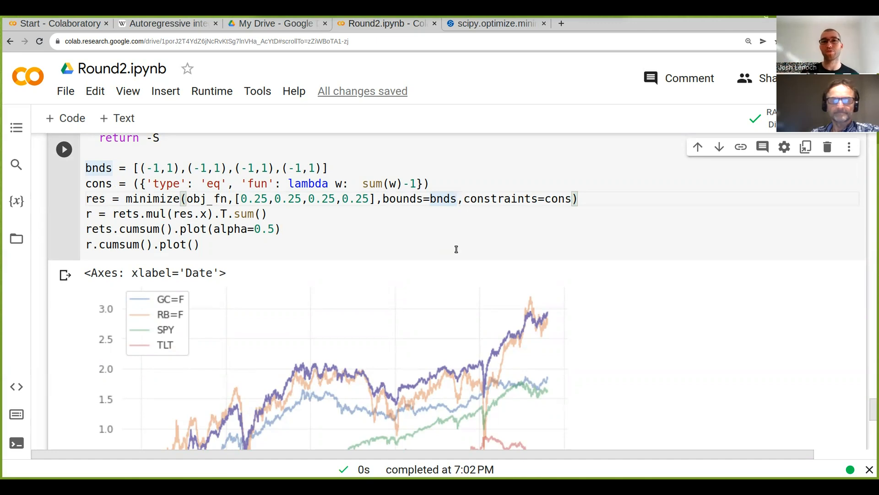
scroll("up", 3)
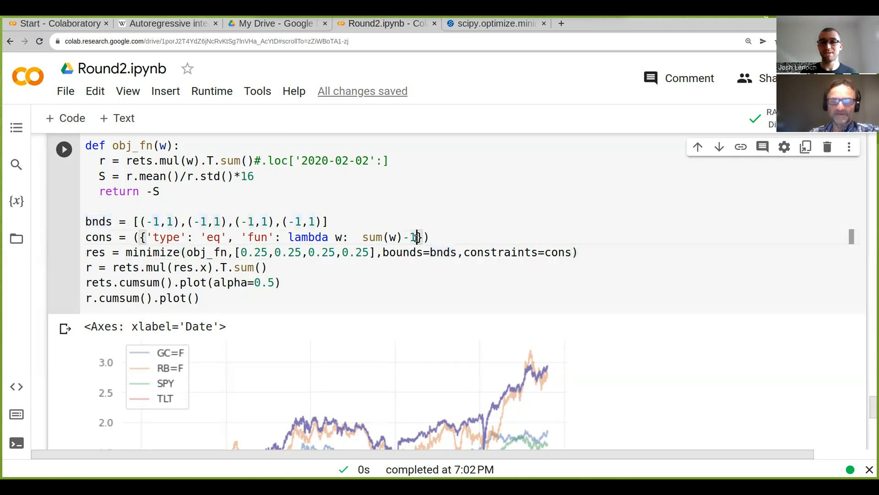
key("Backspace")
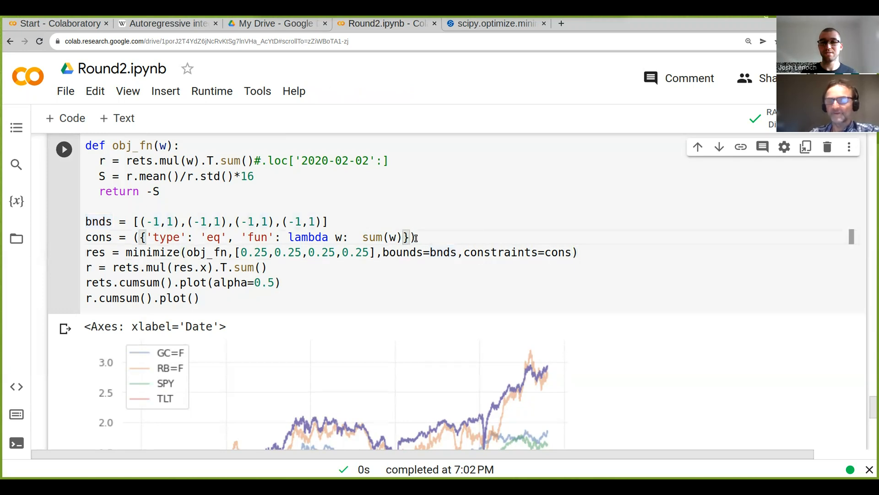